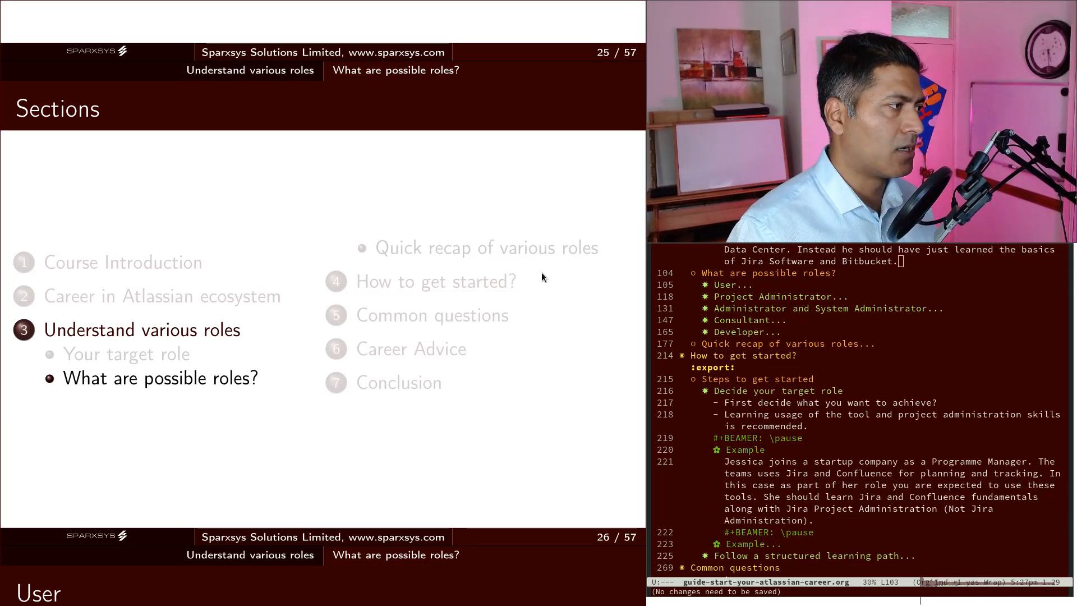
Advance the slides to the 'Consultant' role and scroll the Org source to 'How to get started?'
{"action": "key", "text": "right"}
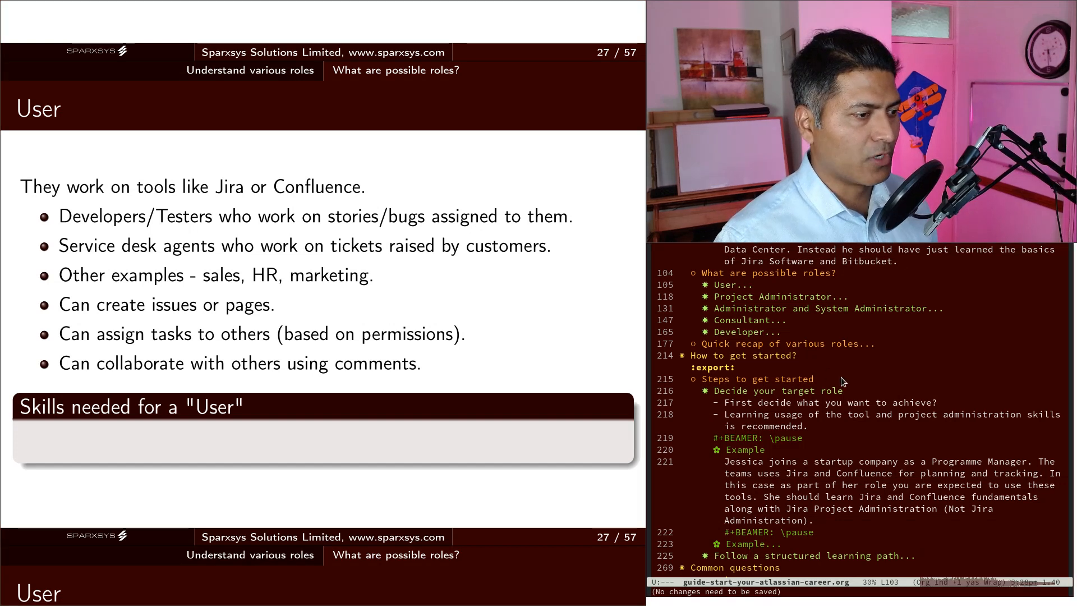
{"action": "scroll", "scroll_direction": "down", "scroll_amount": 3}
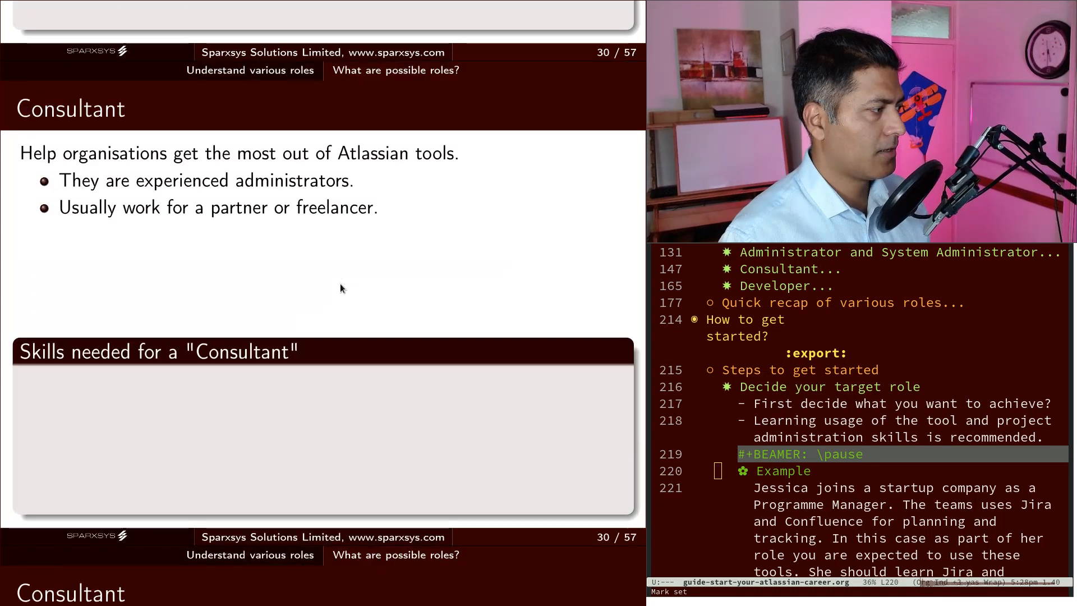
Advance the exported slides to the 'Common questions' FAQ section
{"action": "key", "text": "right"}
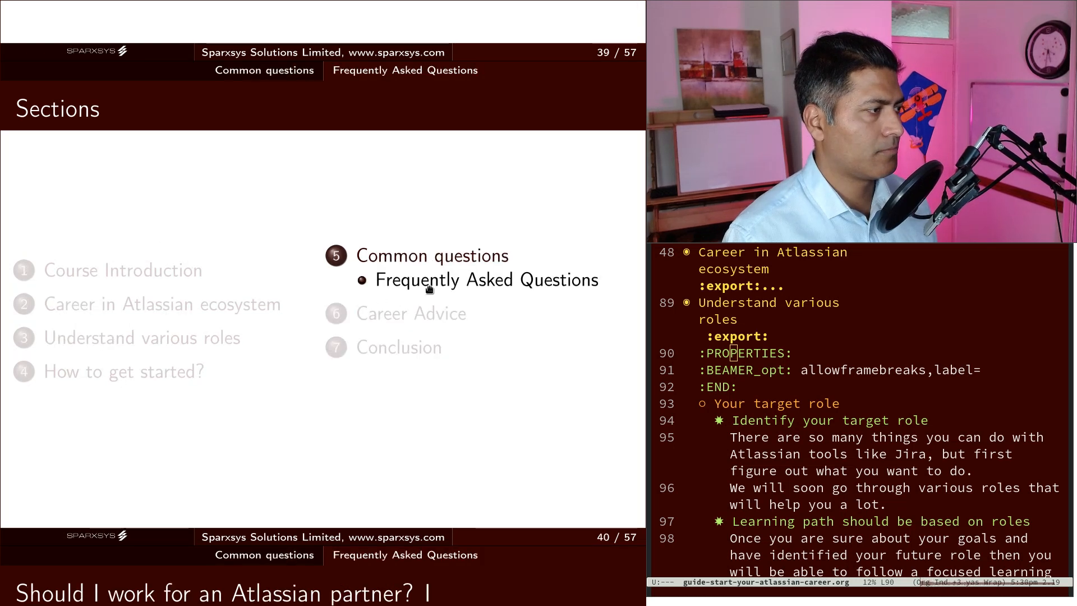
{"action": "key", "text": "right"}
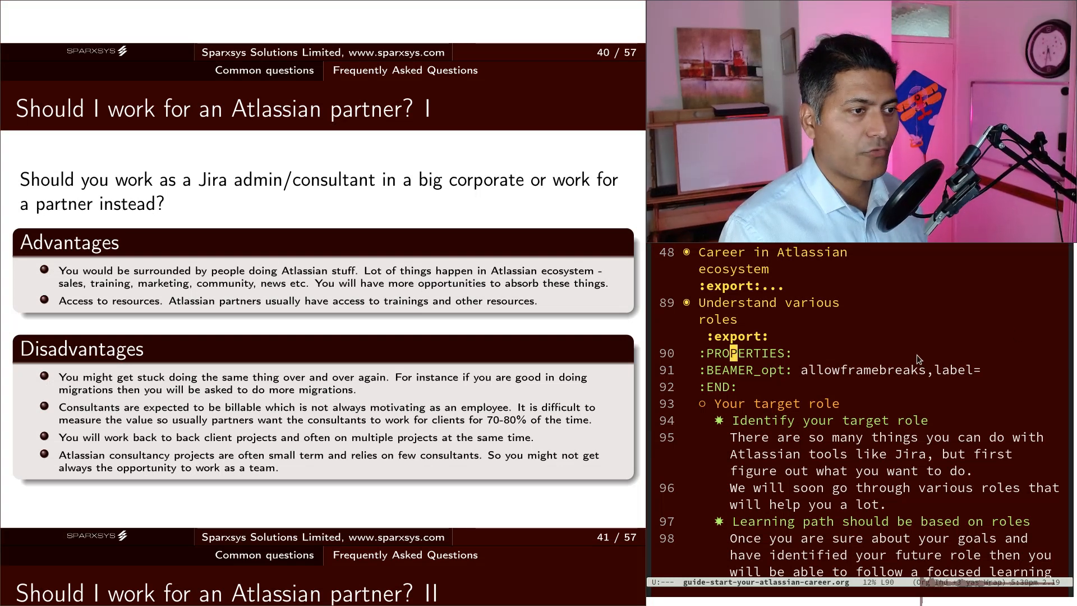
{"action": "key", "text": "right"}
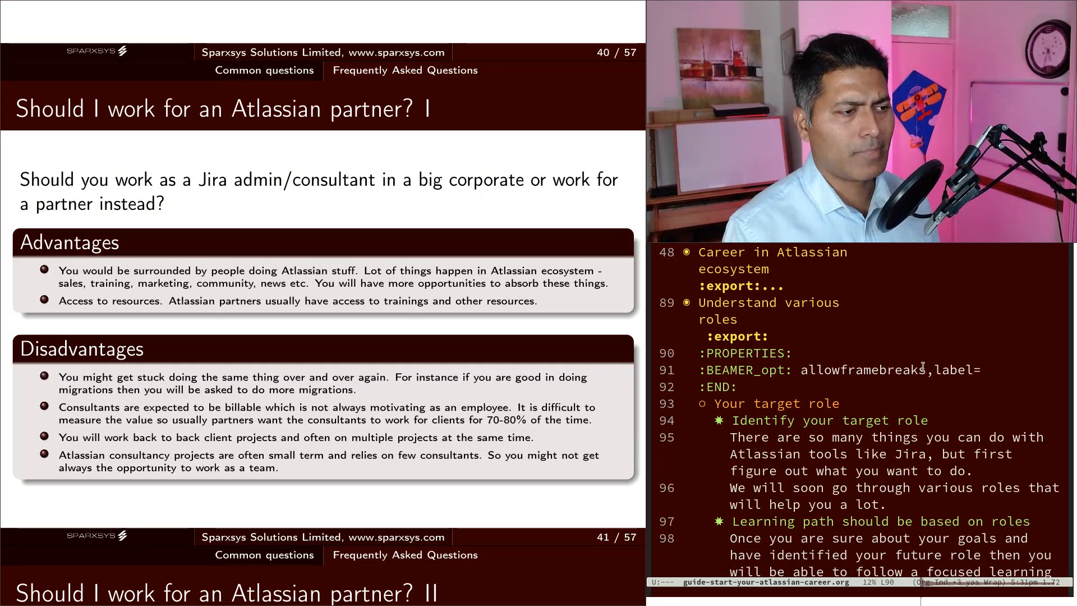
{"action": "scroll", "scroll_direction": "down", "scroll_amount": 3}
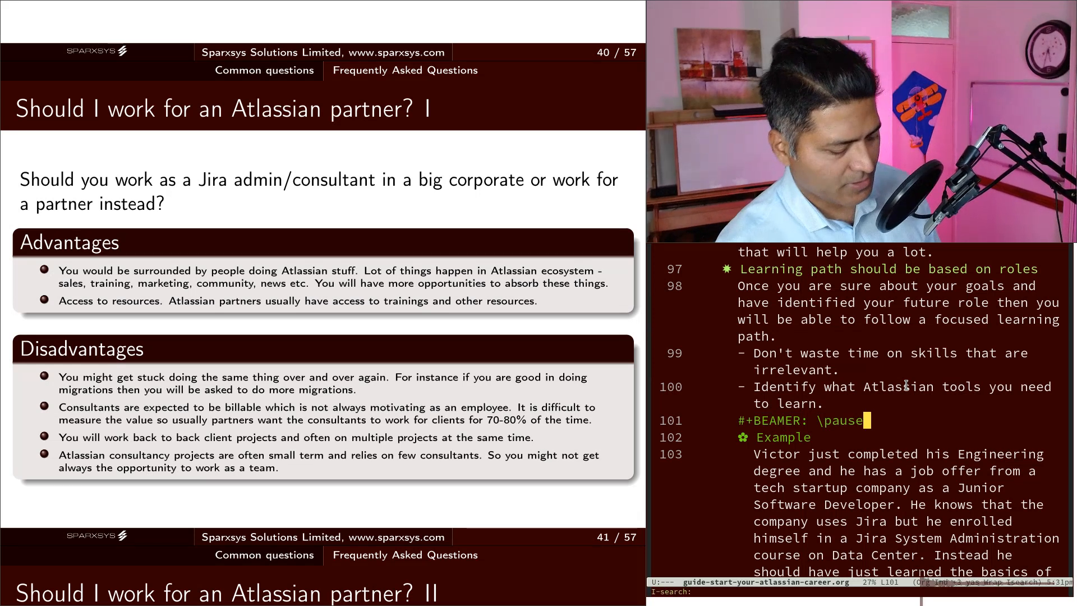
Search for the 'Should I work for an Atlassian partner?' heading
{"action": "type", "text": "shoudl"}
{"action": "type", "text": "#+BEAMER: \\pause"}
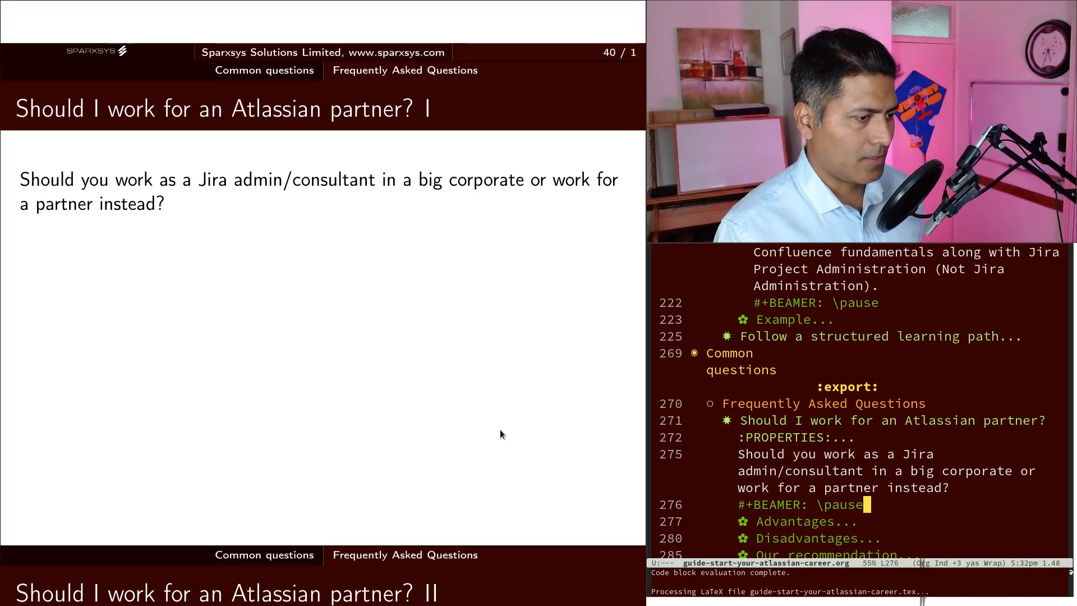
{"action": "mouse_move", "coordinate": [483, 422]}
{"action": "type", "text": "#+ATTR_BEAMER: :overlay +-"}
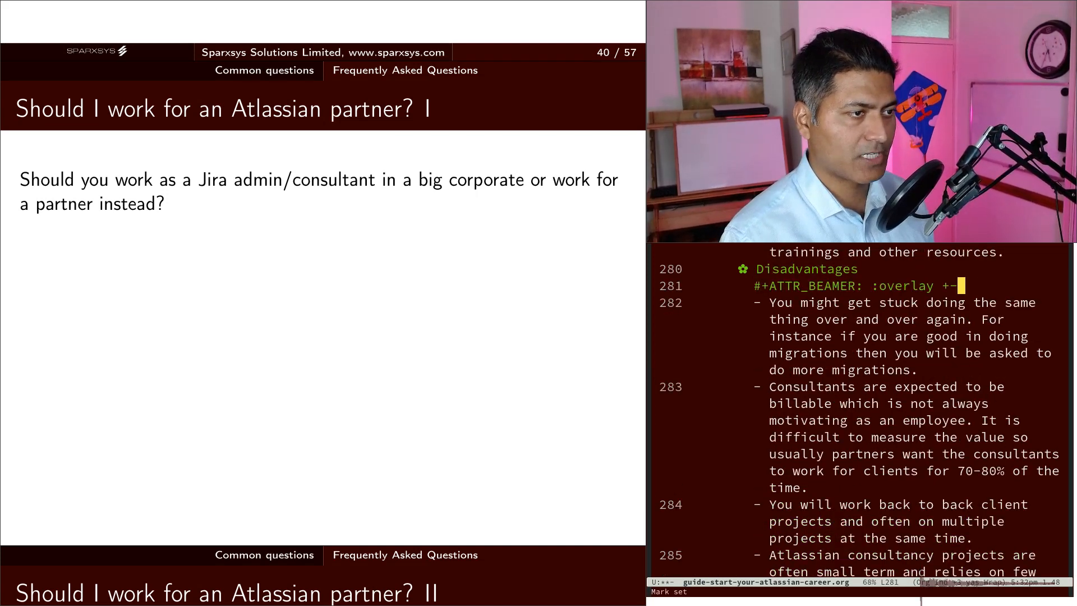
Save the career-guide file with the Disadvantages overlay line added
{"action": "key", "text": "ctrl+x ctrl+s"}
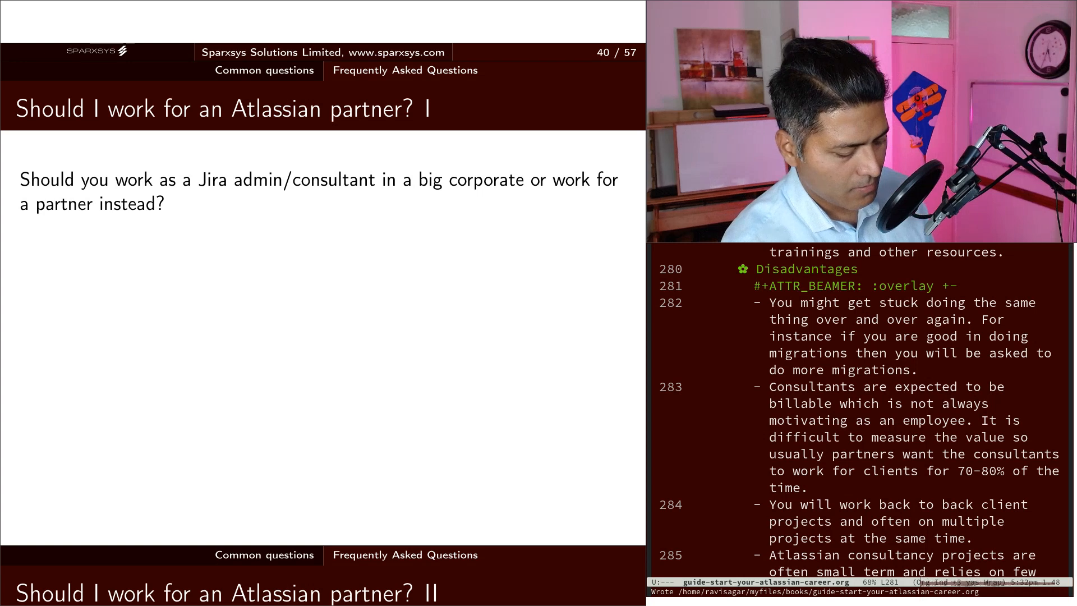
Re-export the slides to PDF and view the rebuilt partner slide showing all points
{"action": "key", "text": "C-c C-e"}
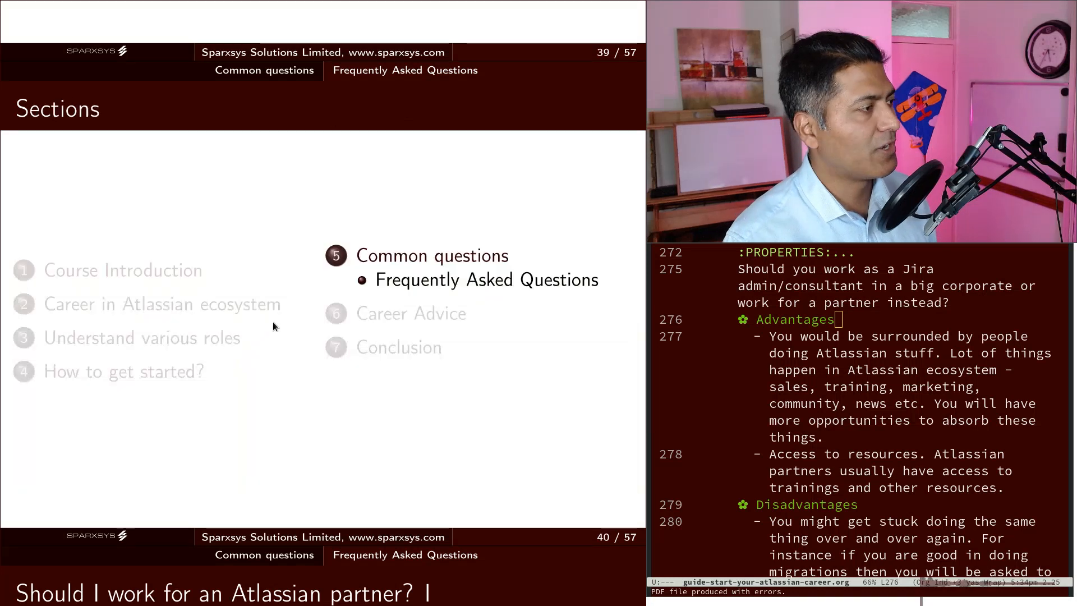
{"action": "key", "text": "right"}
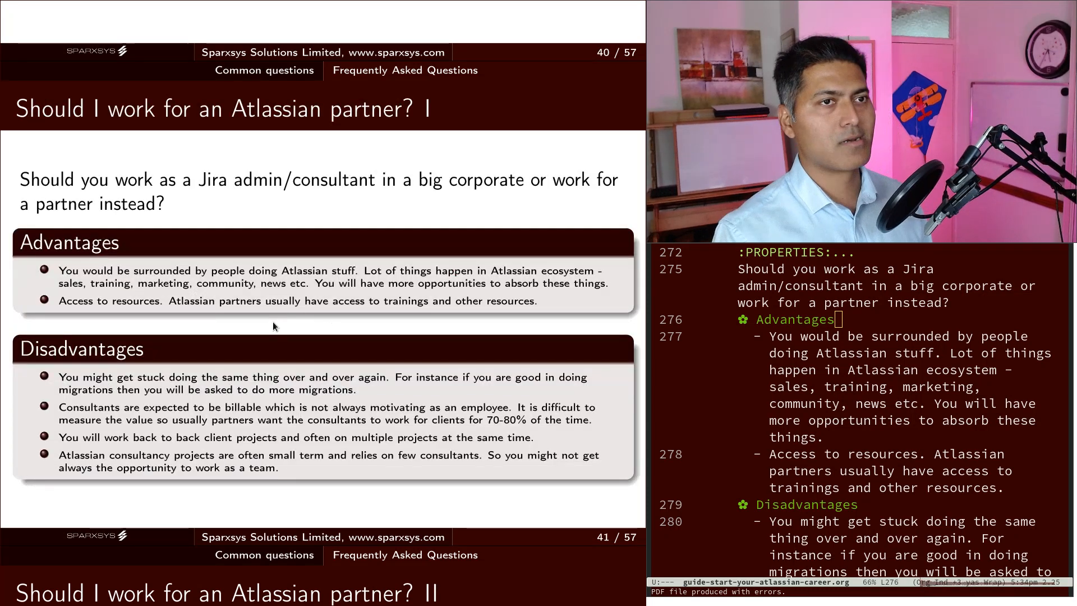